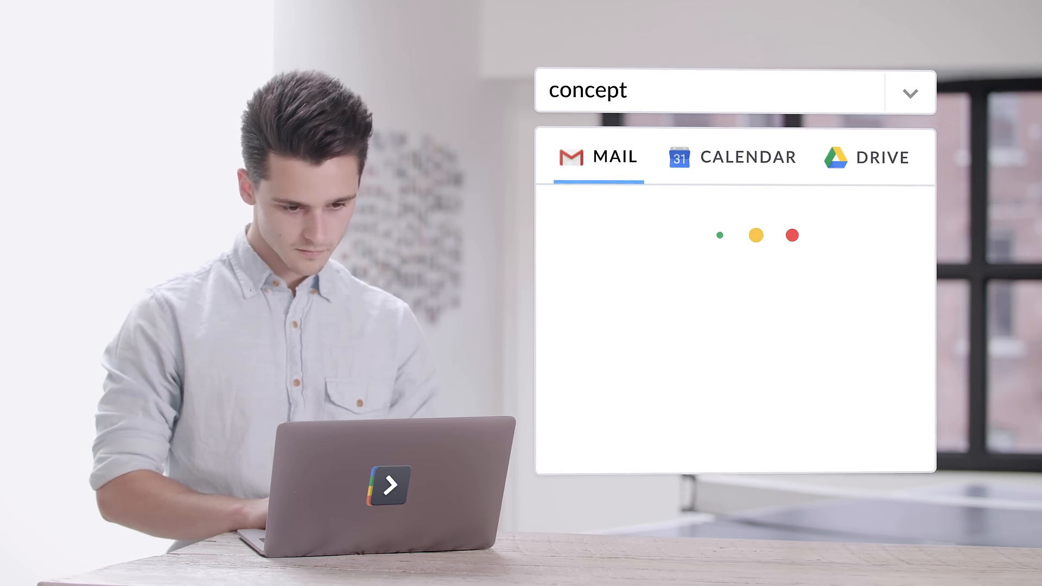
Step: Filter the 'concept' search to Drive files and preview Ad-Concept.png
{"action": "left_click", "coordinate": [889, 157]}
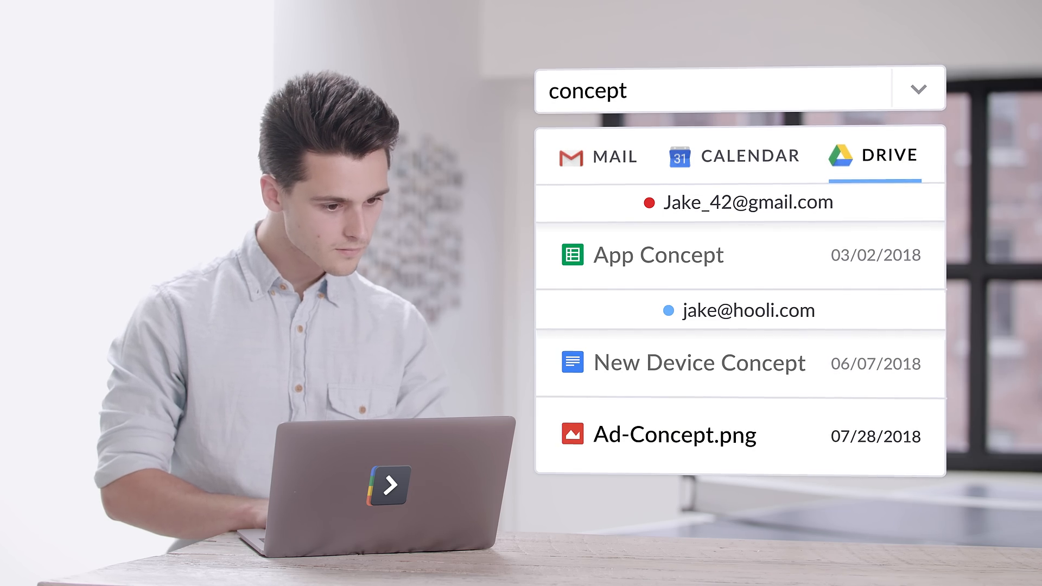
{"action": "left_click", "coordinate": [673, 435]}
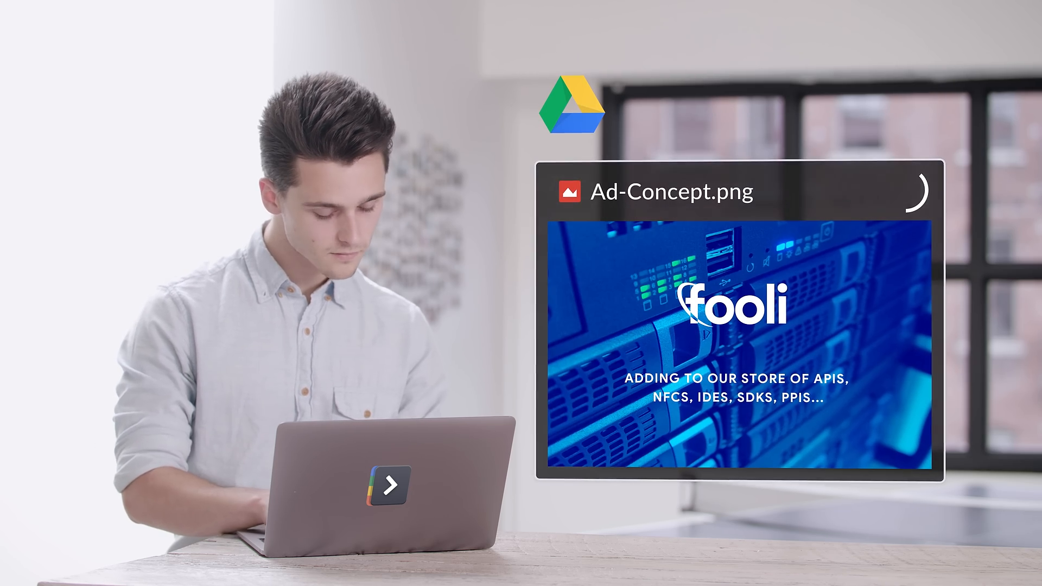